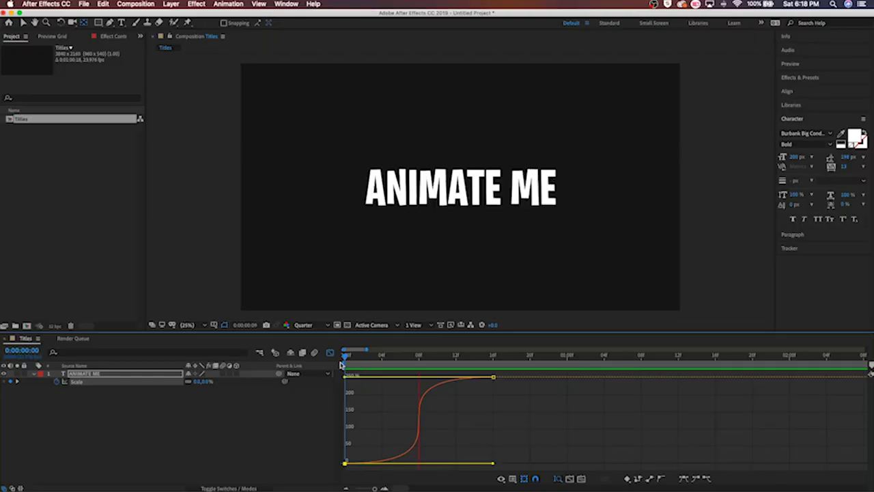
left_click(481, 358)
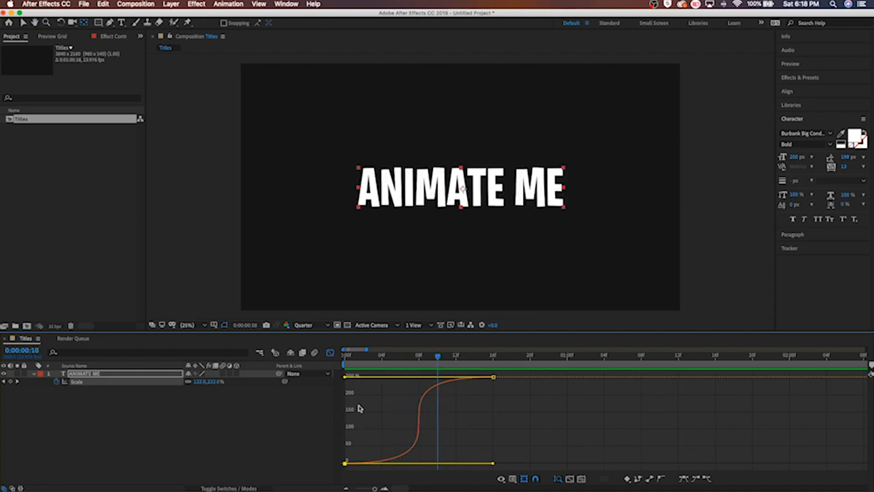
mouse_move(223, 379)
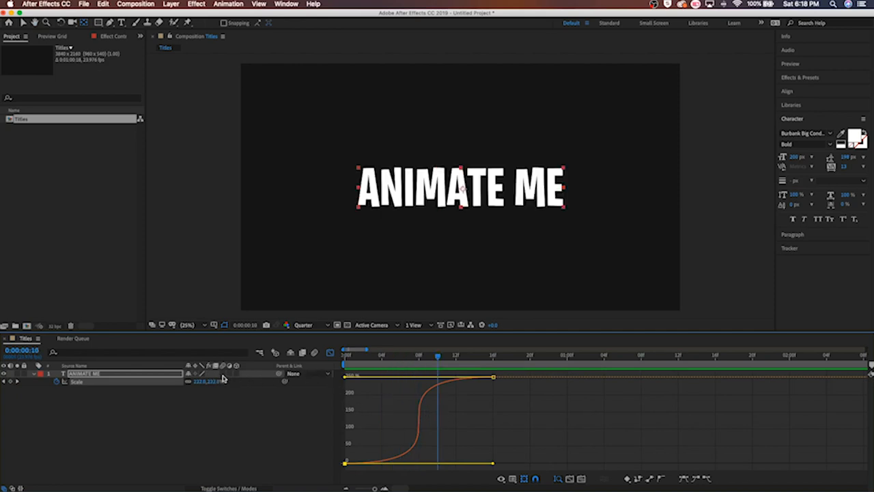